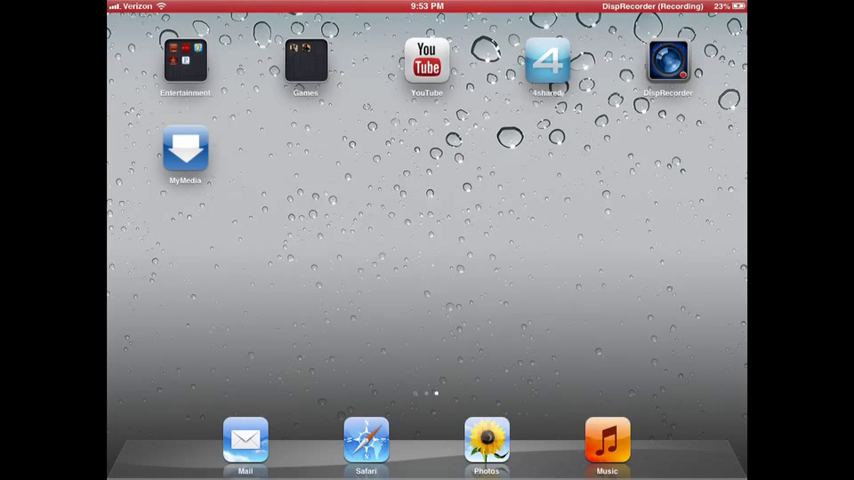
- Browse the Google Images 'ipad' results in Safari for a white iPad photo, then return to the home screen
{"action": "left_click", "coordinate": [364, 444]}
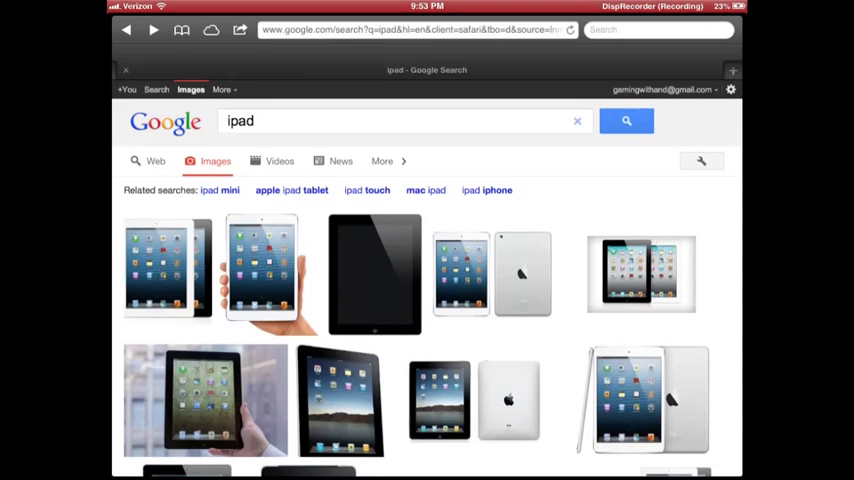
{"action": "scroll", "scroll_direction": "down", "scroll_amount": 3}
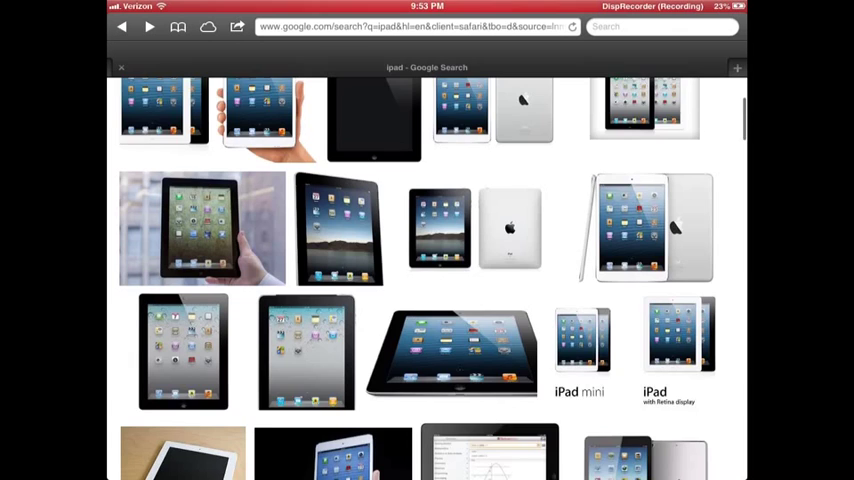
{"action": "scroll", "scroll_direction": "up", "scroll_amount": 3}
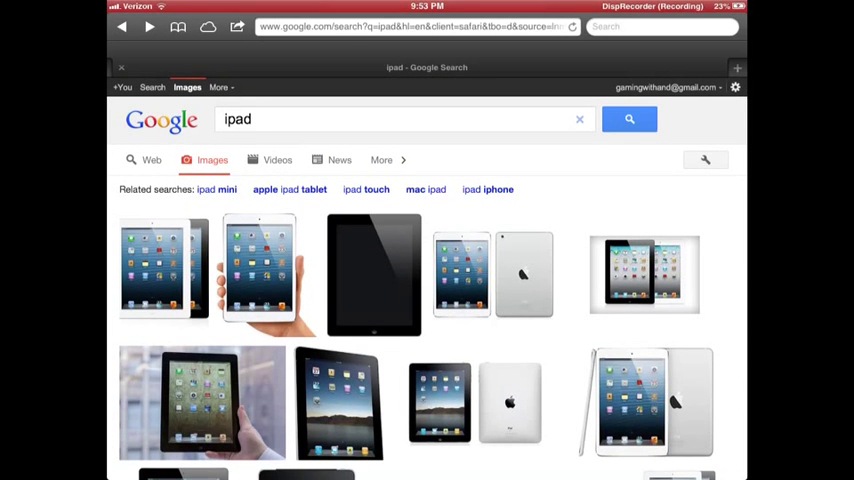
{"action": "scroll", "scroll_direction": "down", "scroll_amount": 3}
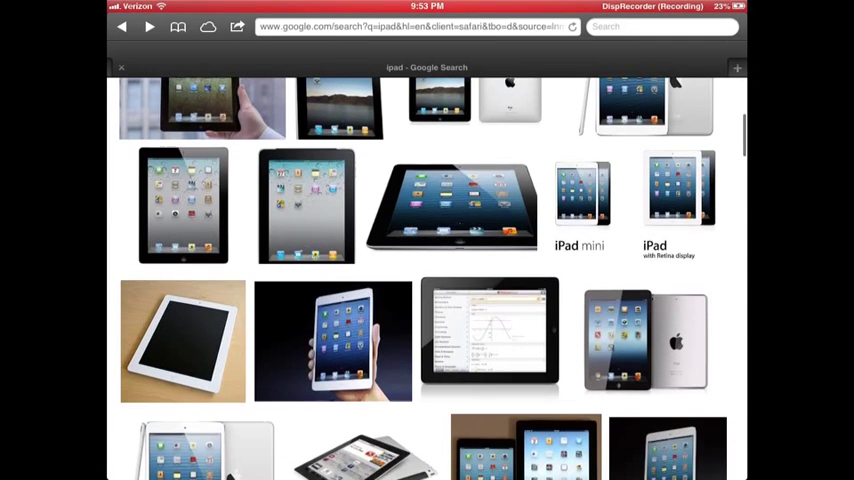
{"action": "scroll", "scroll_direction": "up", "scroll_amount": 3}
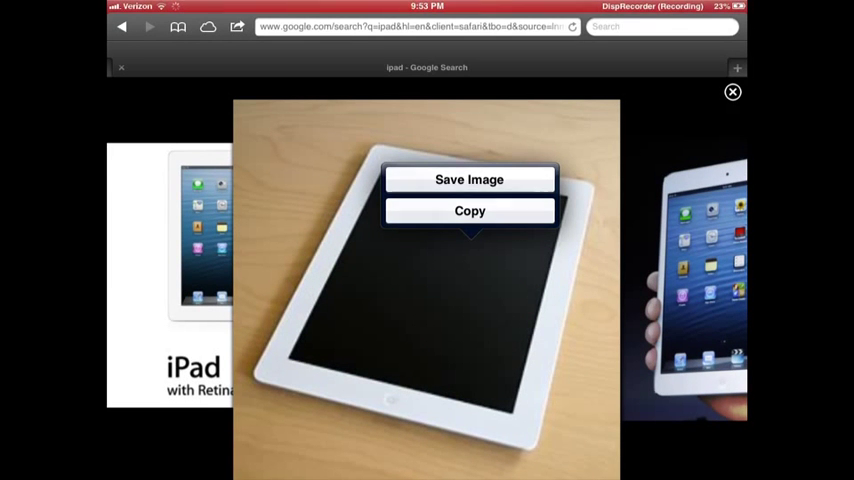
{"action": "key", "text": "home"}
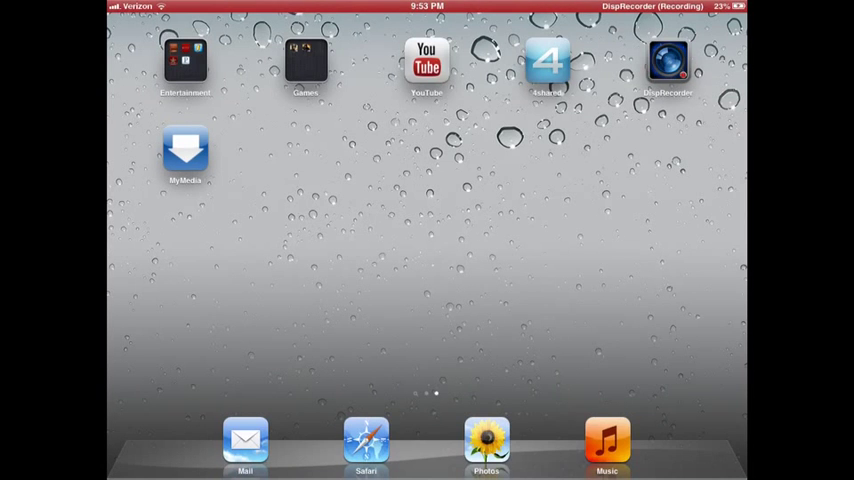
- Launch iMovie from Entertainment, create My Project 8 and browse the Camera Roll photos
{"action": "left_click", "coordinate": [184, 62]}
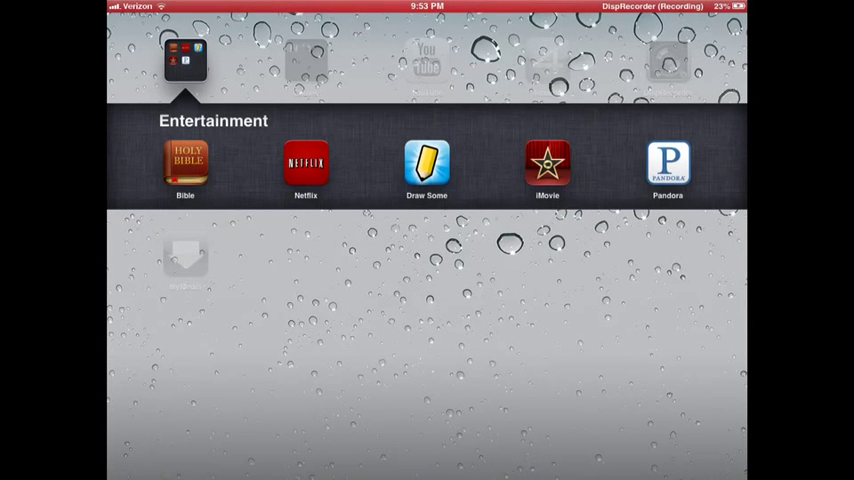
{"action": "left_click", "coordinate": [546, 164]}
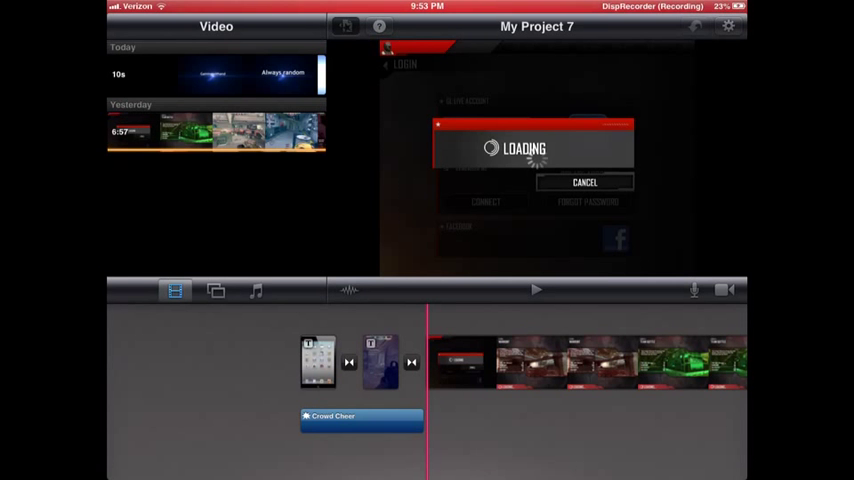
{"action": "left_click", "coordinate": [348, 462]}
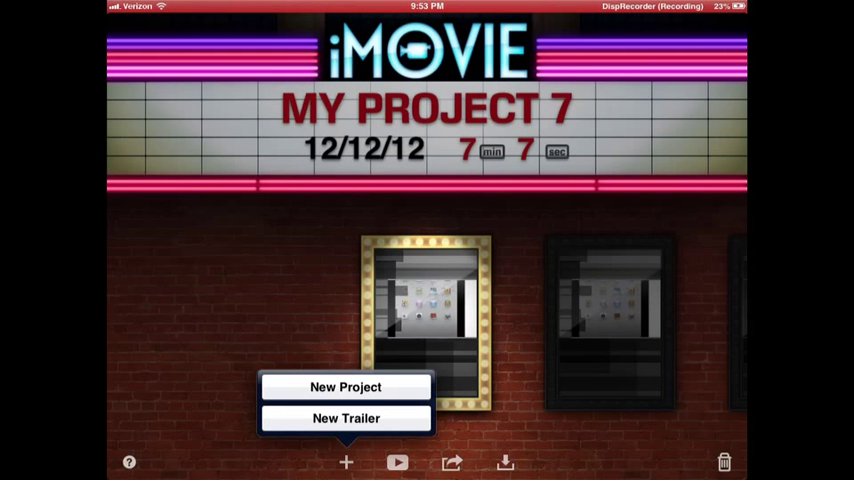
{"action": "left_click", "coordinate": [348, 386]}
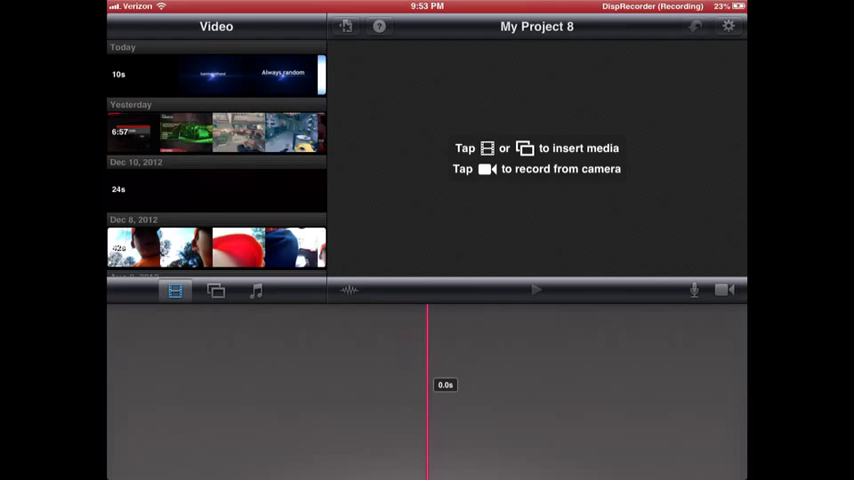
{"action": "left_click", "coordinate": [216, 292]}
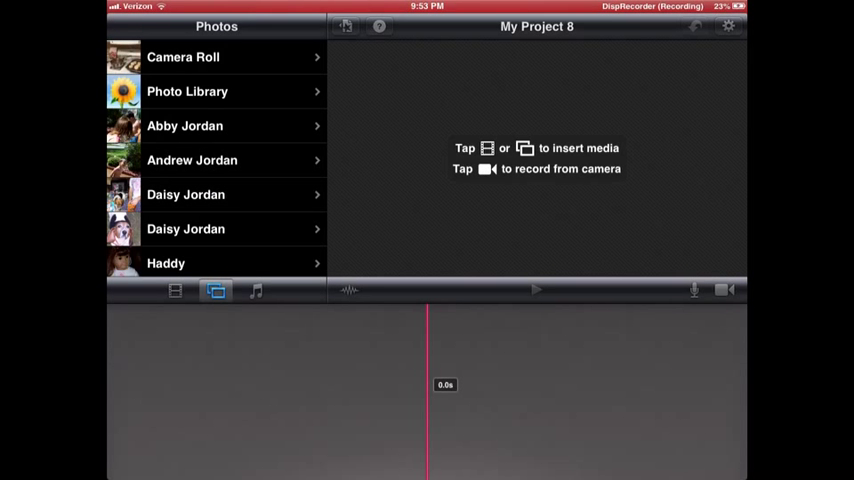
{"action": "left_click", "coordinate": [184, 56]}
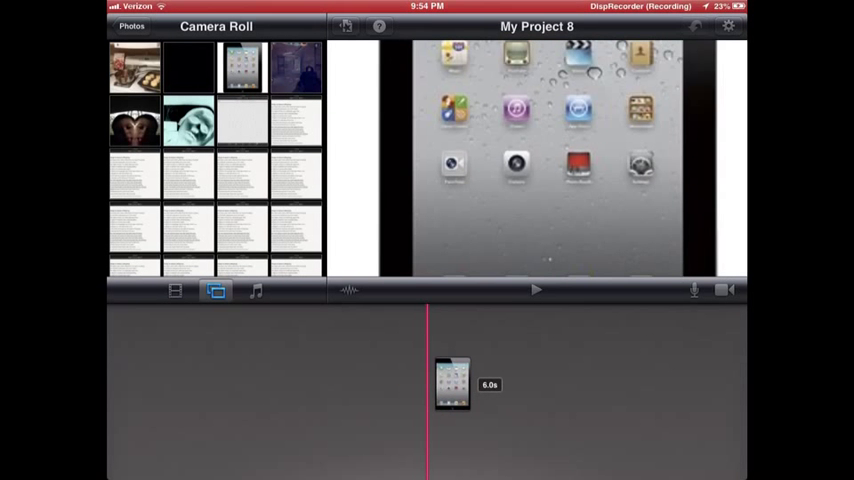
- Give the iPad photo clip the opening title 'Gamingwithand' and select the second photo clip
{"action": "left_click", "coordinate": [452, 384]}
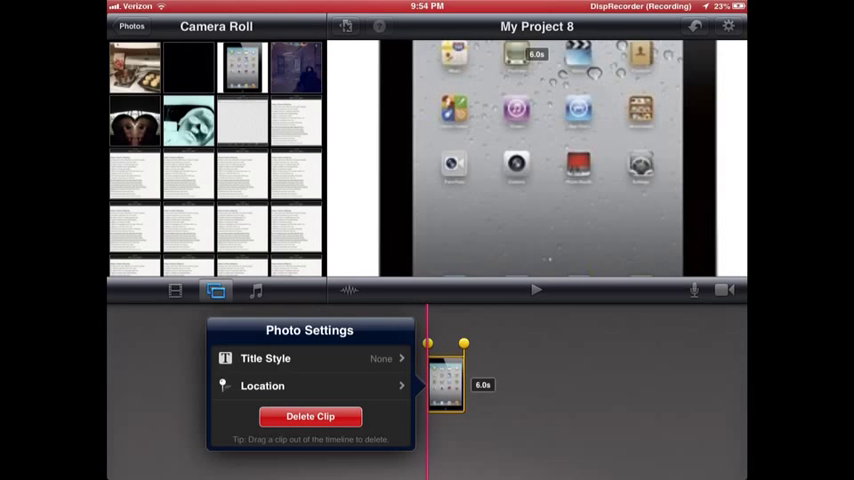
{"action": "left_click", "coordinate": [308, 358]}
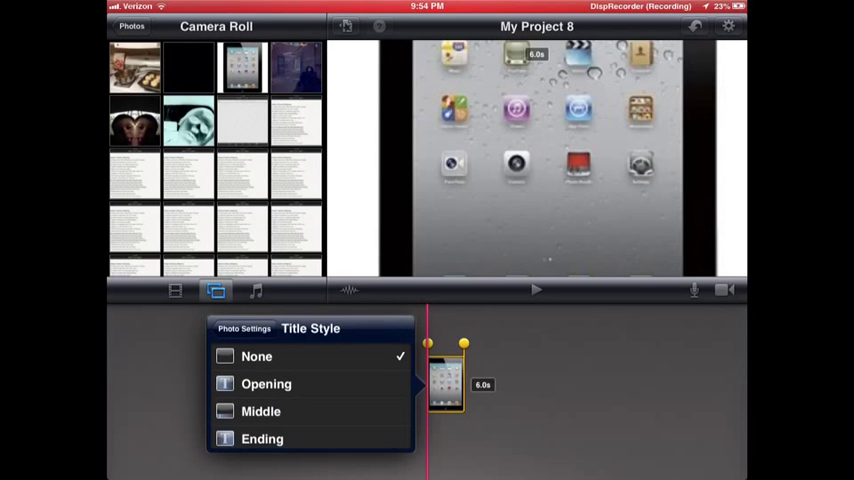
{"action": "left_click", "coordinate": [266, 384]}
{"action": "type", "text": "G"}
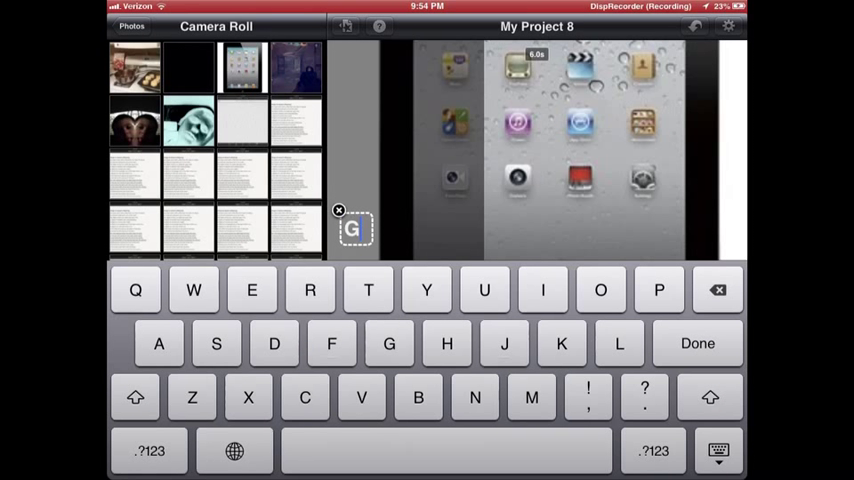
{"action": "type", "text": "amingwithand"}
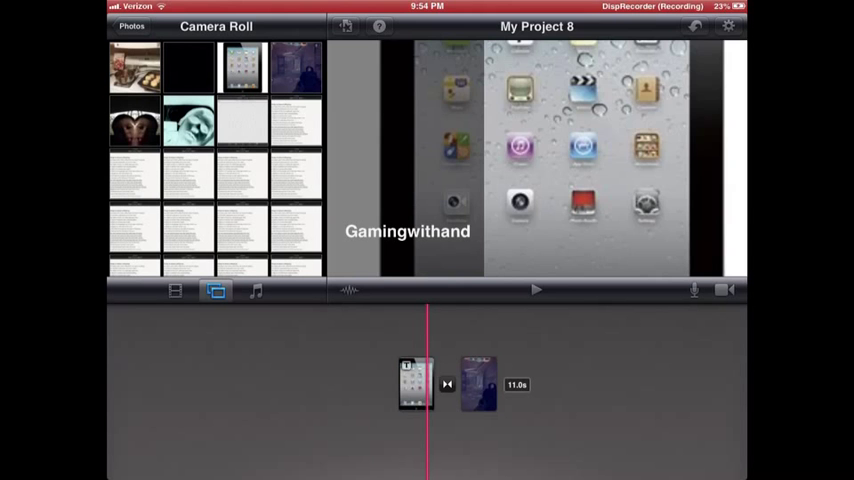
{"action": "left_click", "coordinate": [416, 384]}
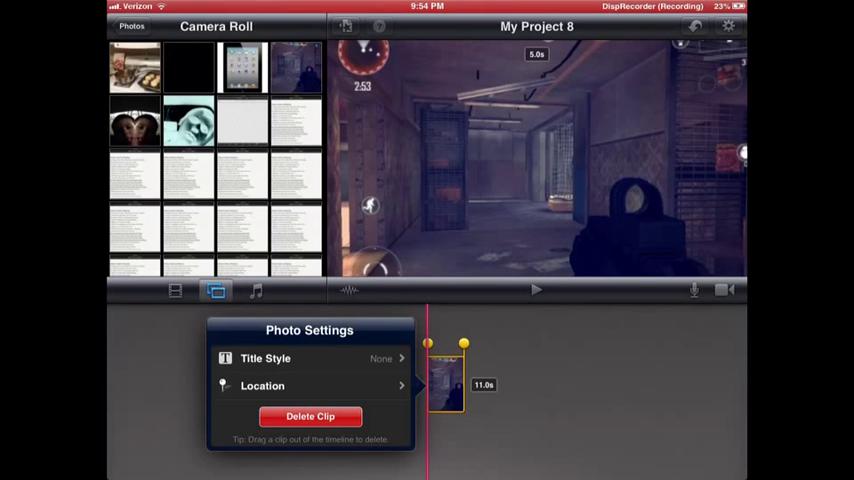
- Title the gameplay screenshot clip 'Random youtube channel'
{"action": "left_click", "coordinate": [264, 358]}
{"action": "type", "text": "R"}
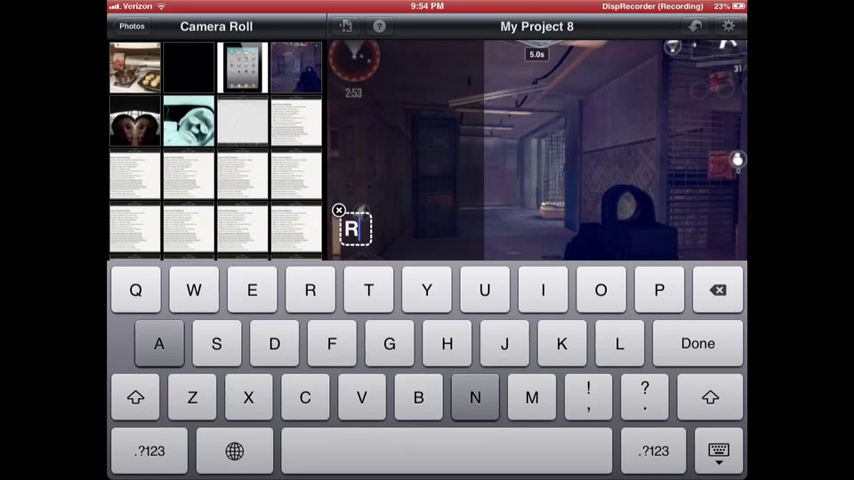
{"action": "type", "text": "andom y"}
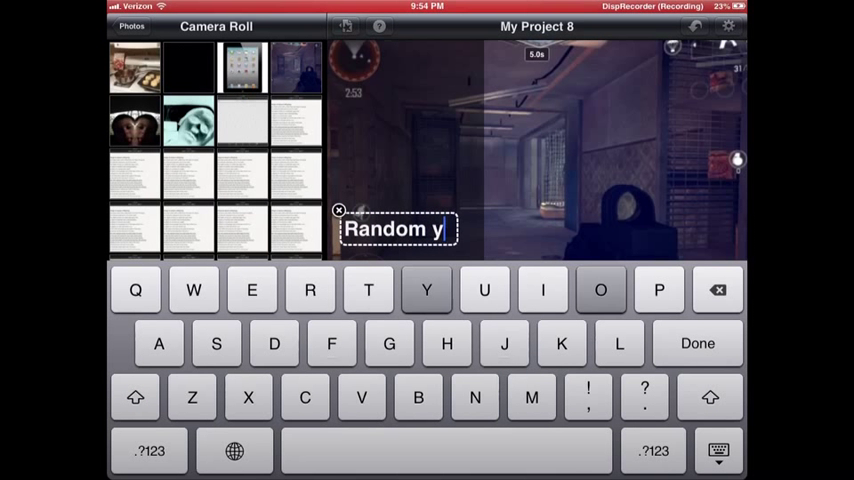
{"action": "type", "text": "outube"}
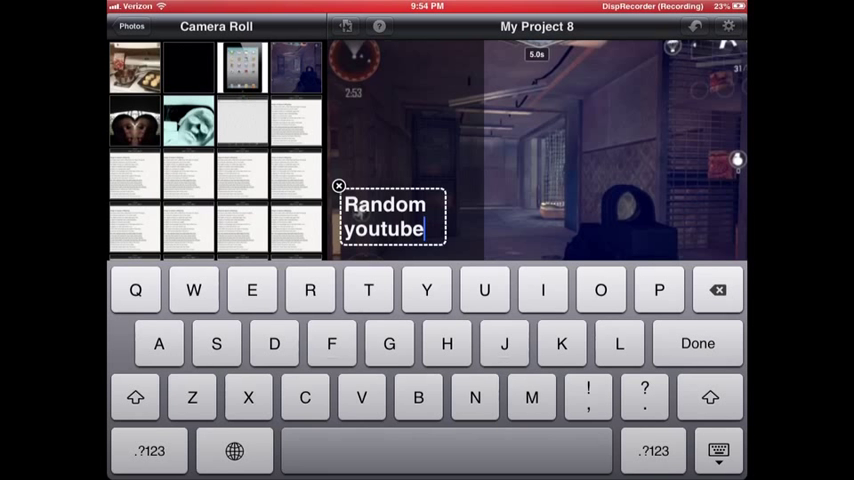
{"action": "type", "text": "channel"}
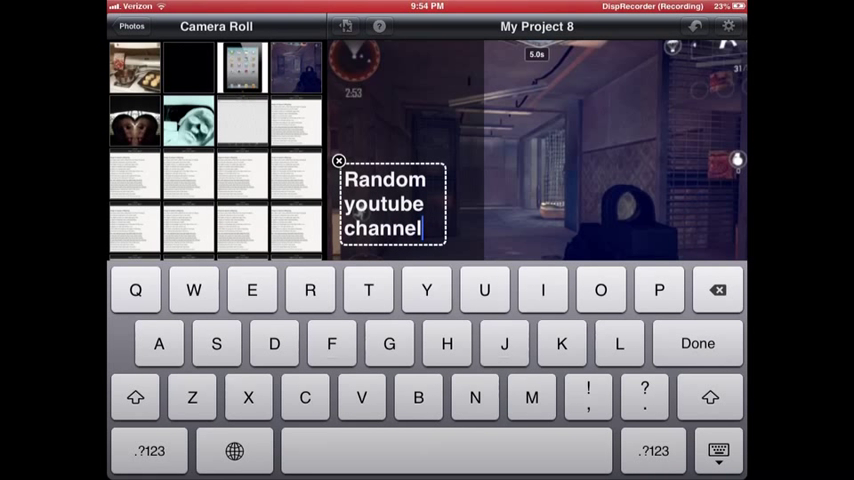
{"action": "left_click", "coordinate": [696, 344]}
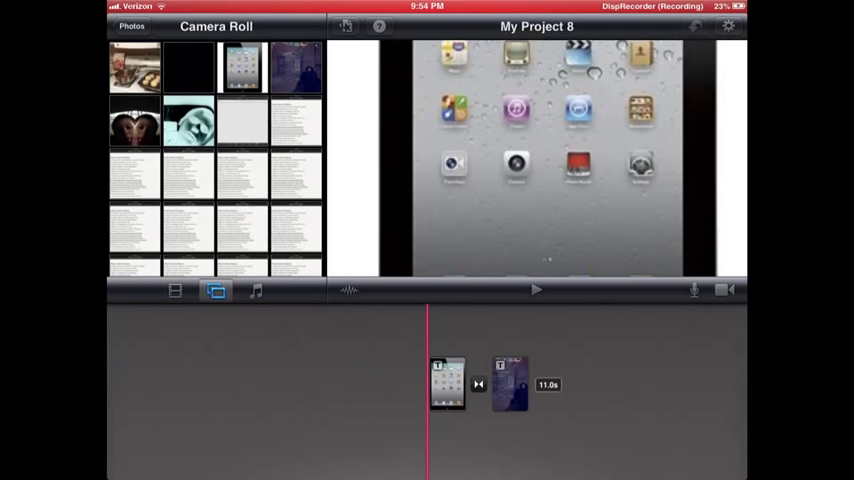
- Browse the Sound Effects list in the audio library down to the G entries
{"action": "left_click", "coordinate": [256, 290]}
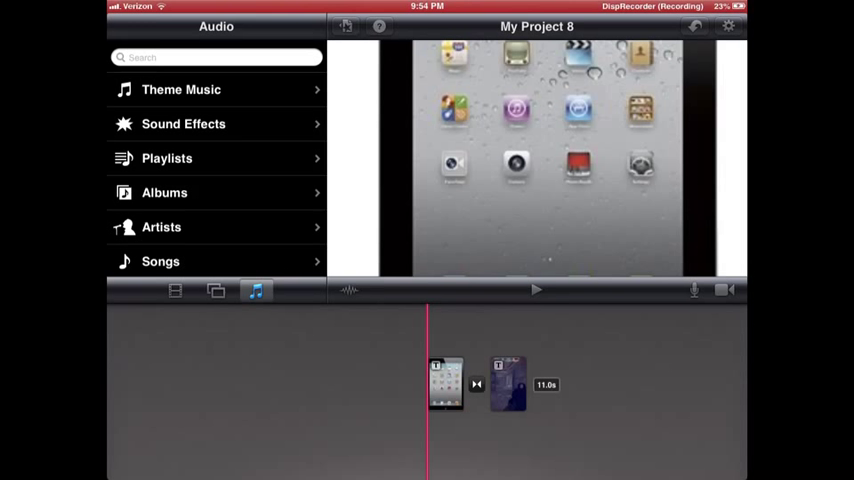
{"action": "left_click", "coordinate": [184, 122]}
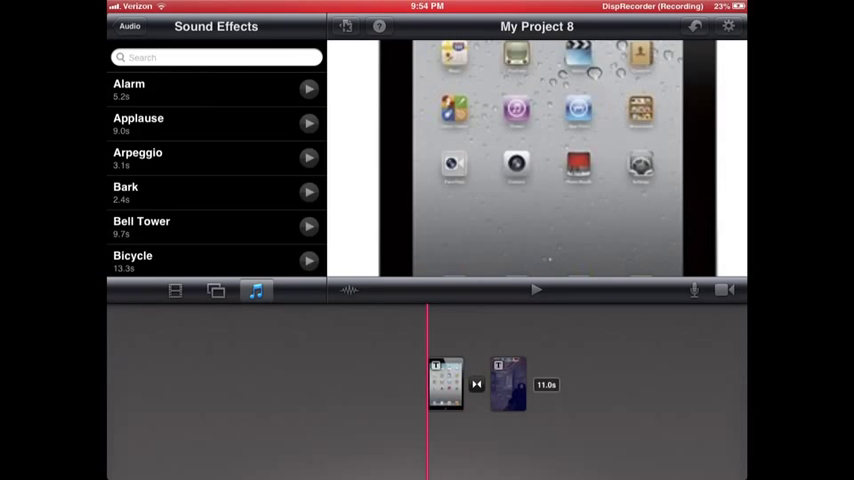
{"action": "scroll", "scroll_direction": "down", "scroll_amount": 3}
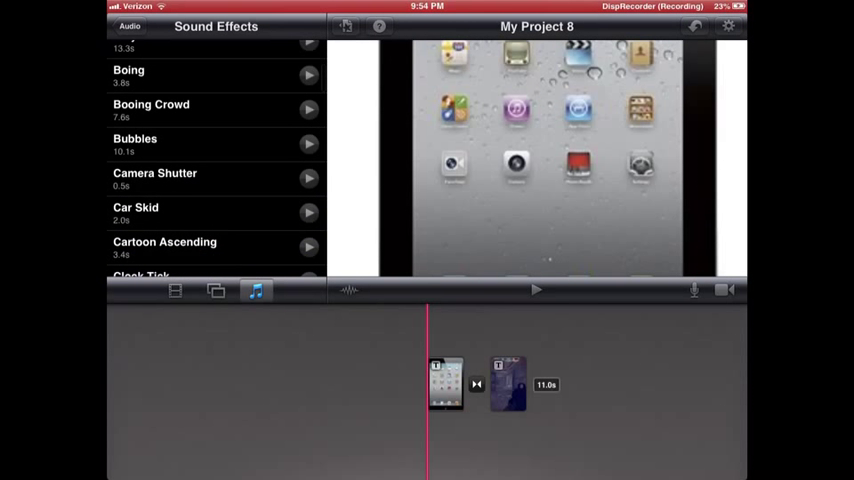
{"action": "scroll", "scroll_direction": "down", "scroll_amount": 3}
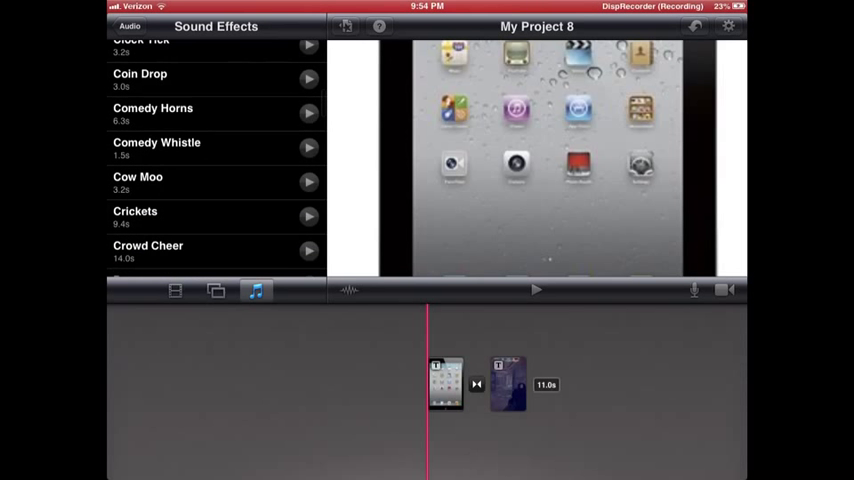
{"action": "scroll", "scroll_direction": "down", "scroll_amount": 3}
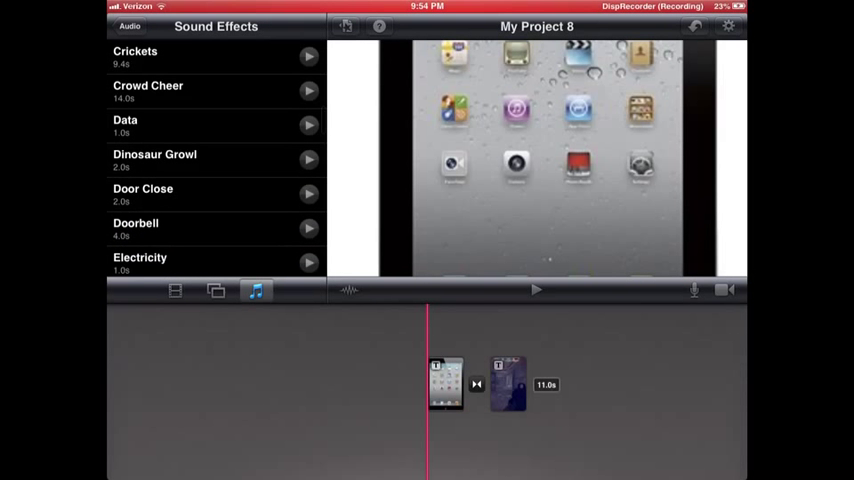
{"action": "scroll", "scroll_direction": "down", "scroll_amount": 3}
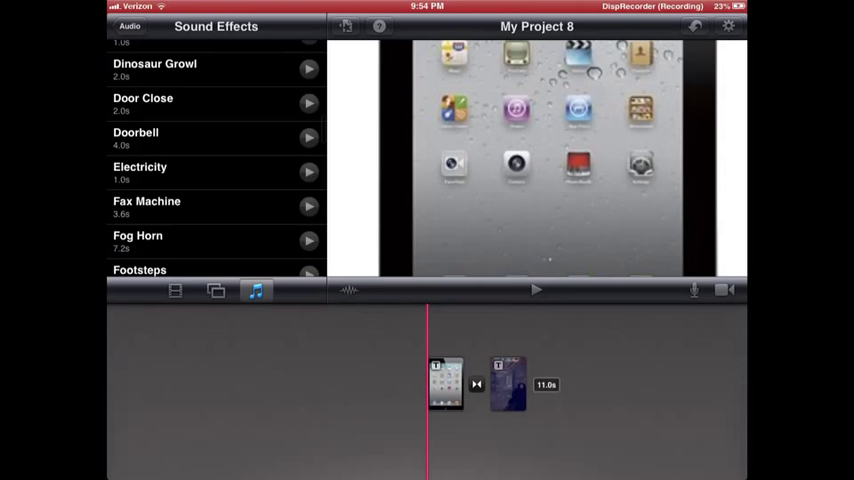
{"action": "scroll", "scroll_direction": "down", "scroll_amount": 3}
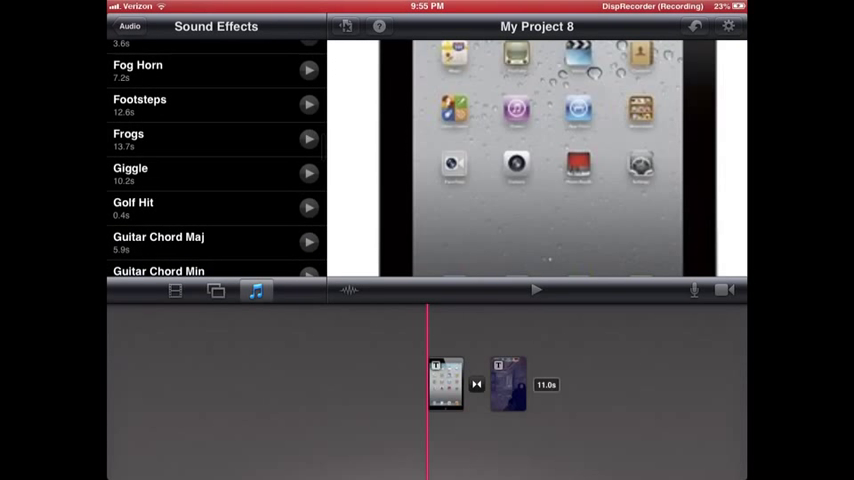
- Add a short sound effect at the playhead under the clips and return to the audio categories
{"action": "left_click", "coordinate": [308, 172]}
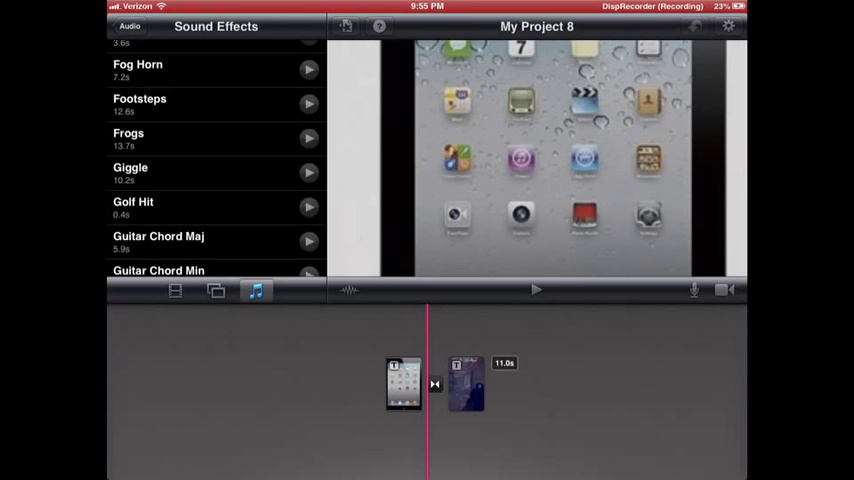
{"action": "left_click", "coordinate": [308, 208]}
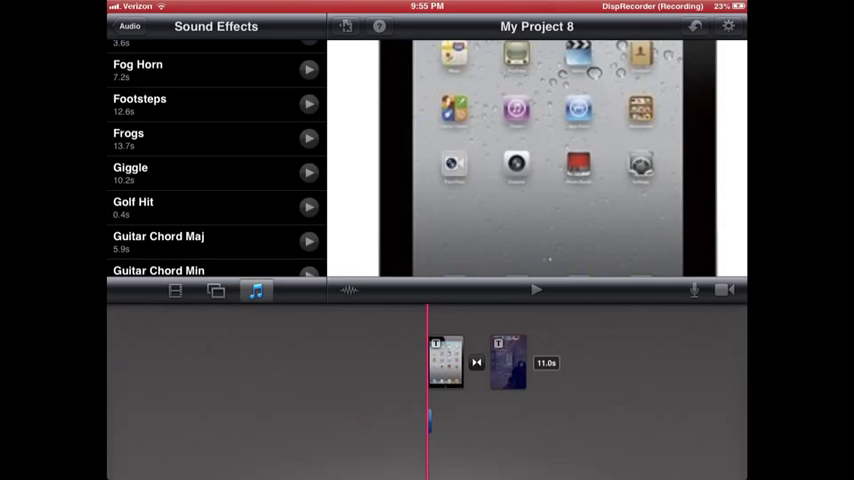
{"action": "left_click", "coordinate": [128, 26]}
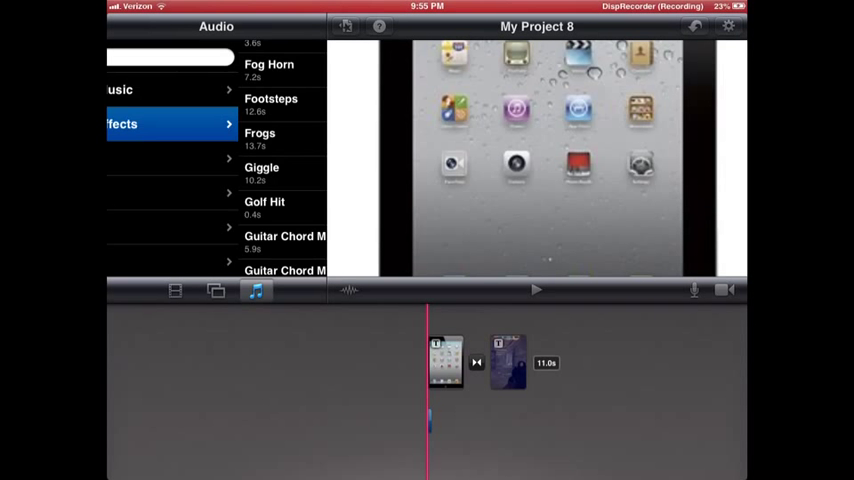